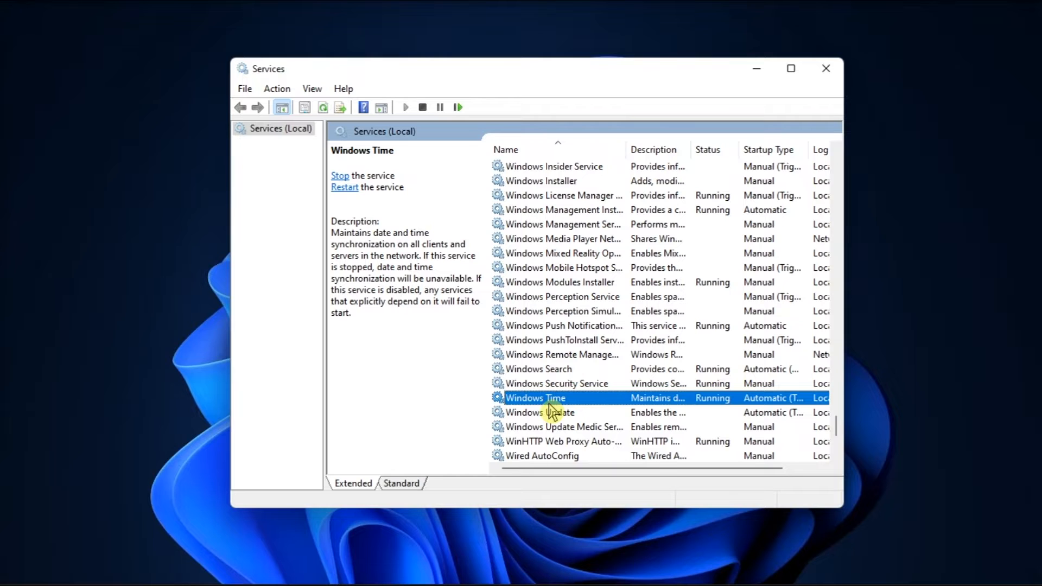
# Restart the Windows Time service, then close the Services window.
pyautogui.rightClick(535, 397)
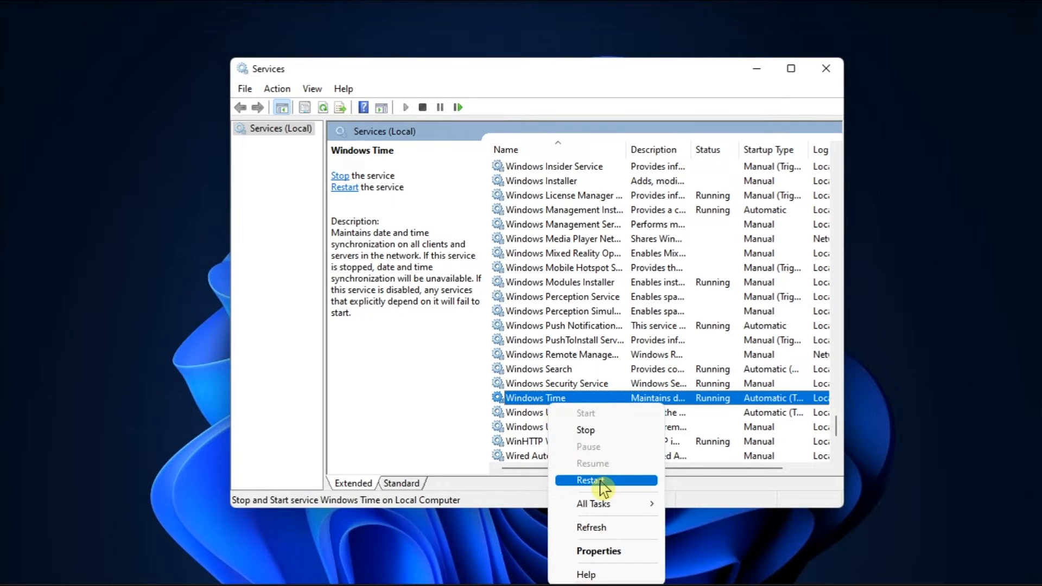
pyautogui.click(590, 480)
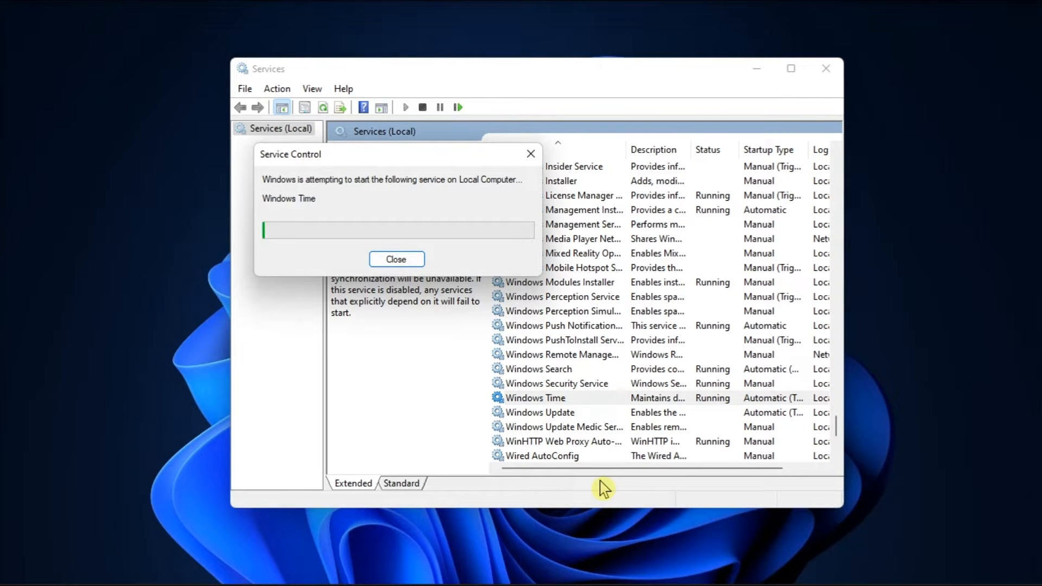
pyautogui.click(396, 259)
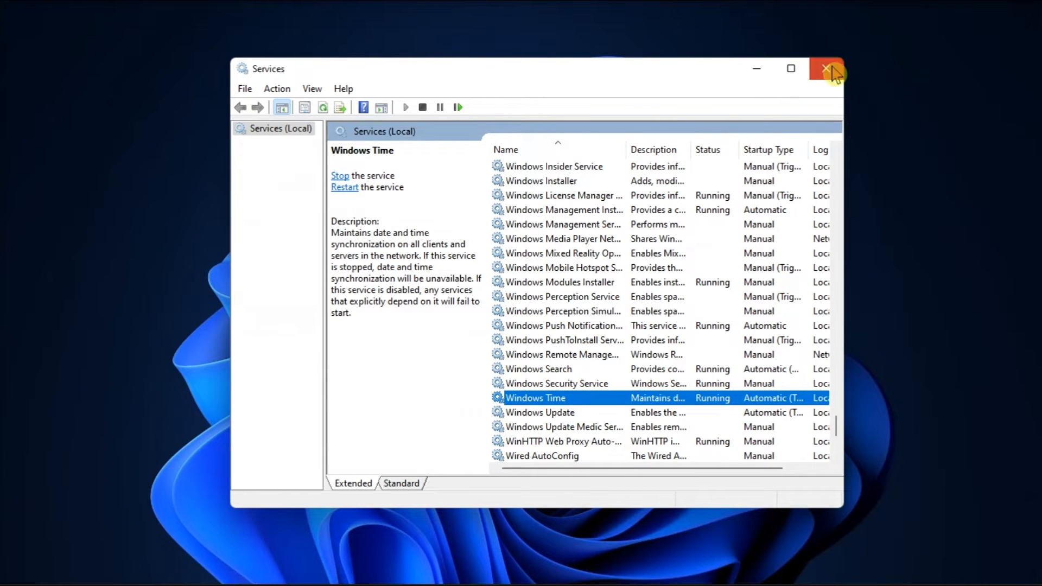
pyautogui.click(828, 69)
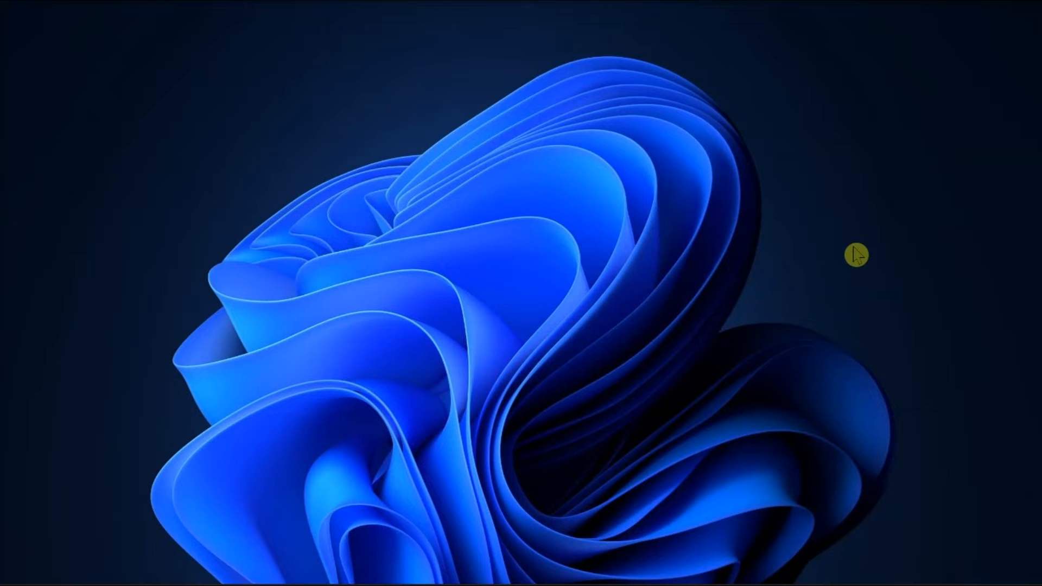
pyautogui.moveTo(888, 284)
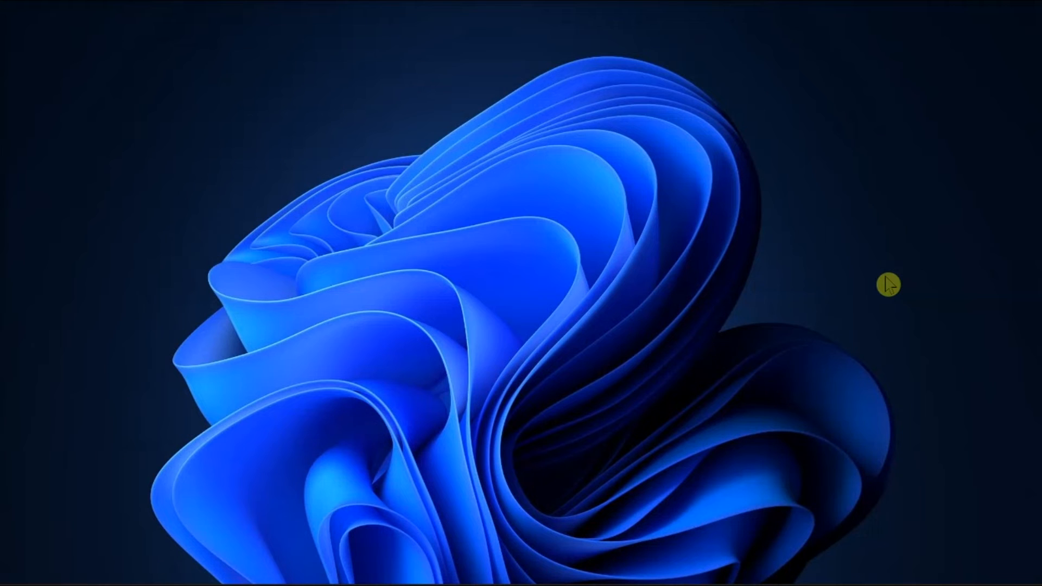
# Search 'SERV' to reopen Services and bring up Windows Time properties.
pyautogui.write('SERV')
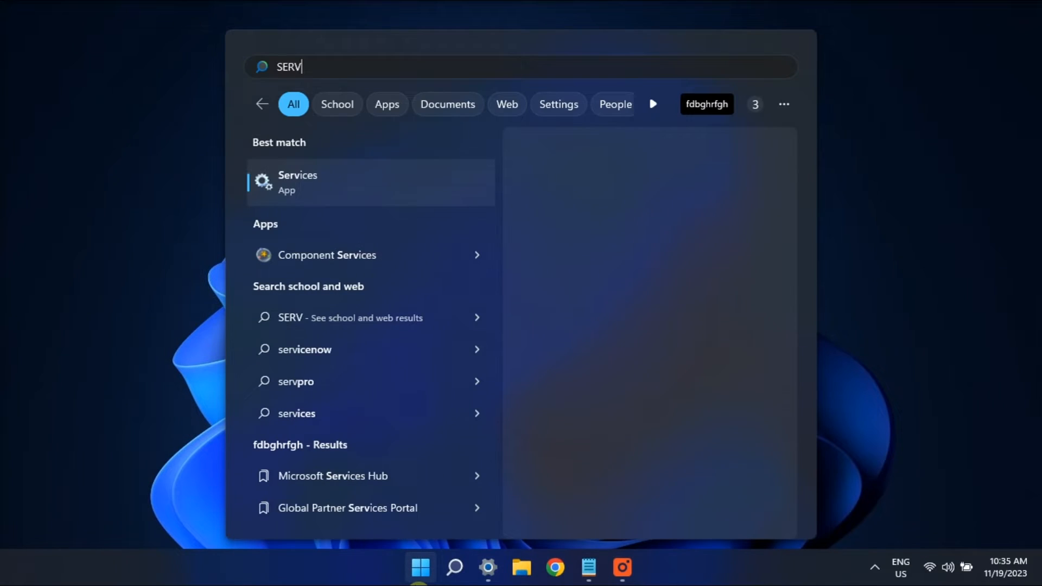
pyautogui.click(298, 183)
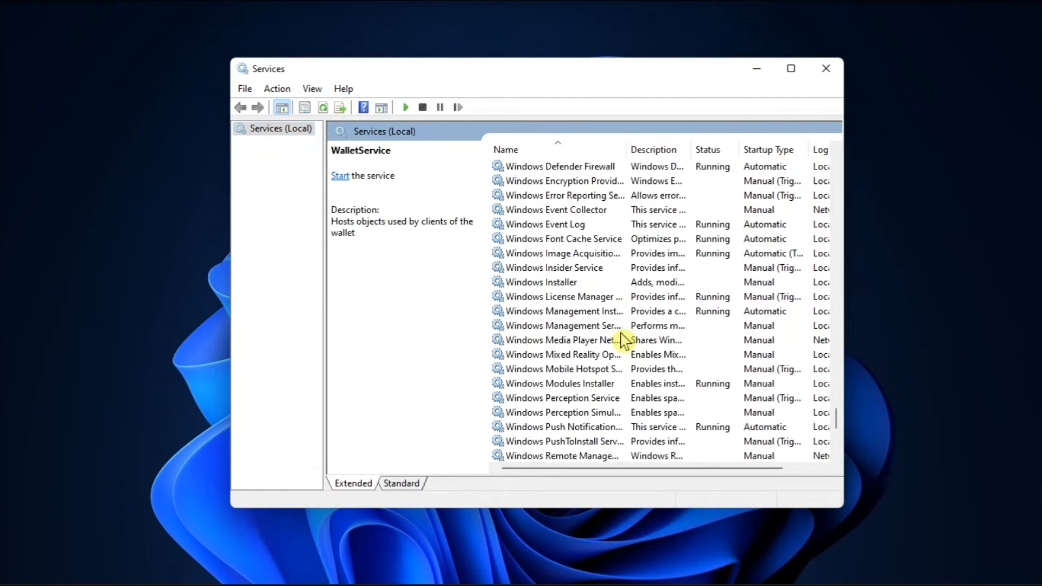
pyautogui.click(536, 296)
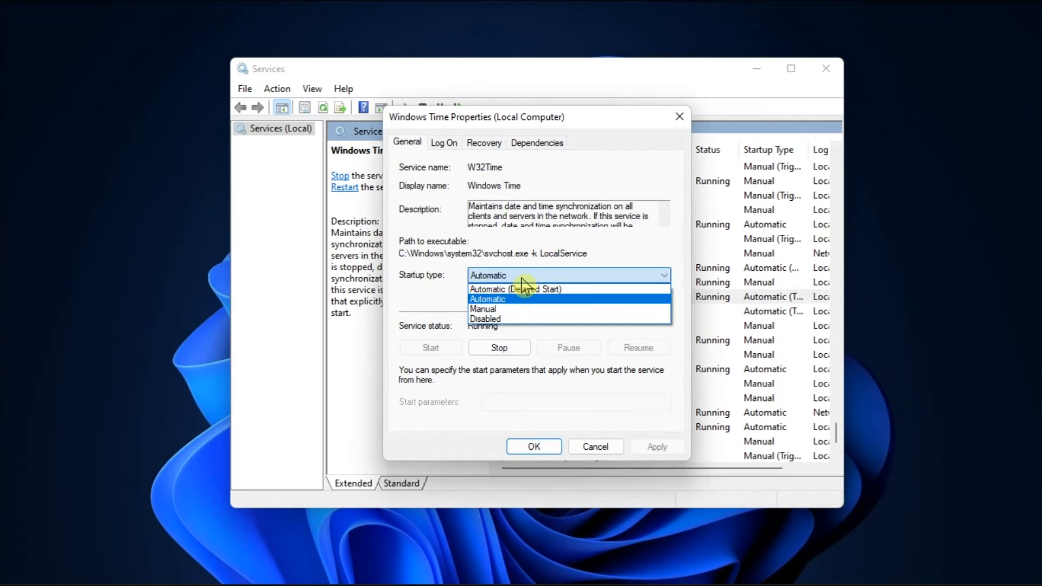
# Keep Windows Time startup on Automatic and view its logon account settings.
pyautogui.click(488, 299)
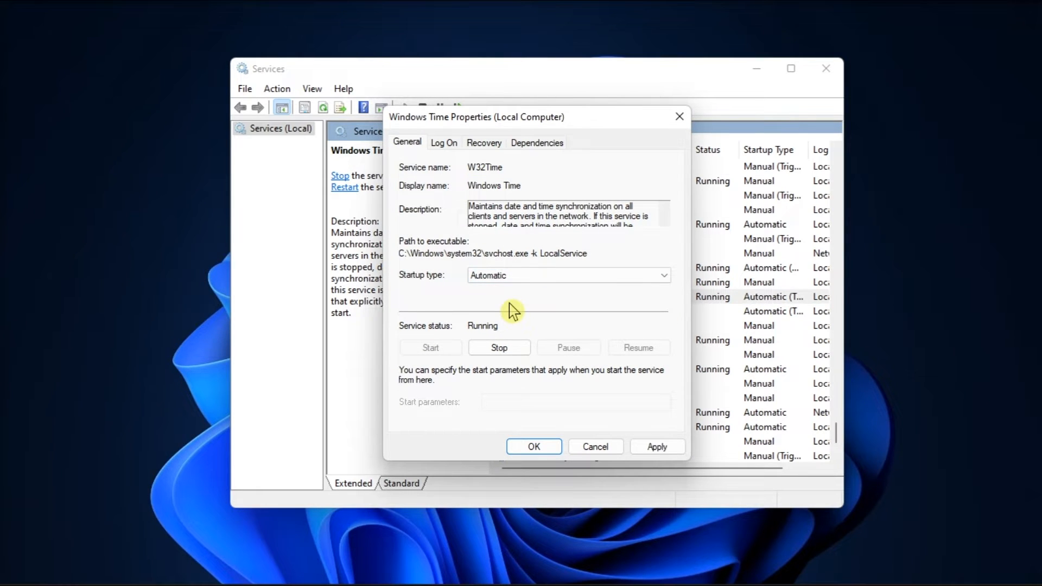
pyautogui.moveTo(434, 359)
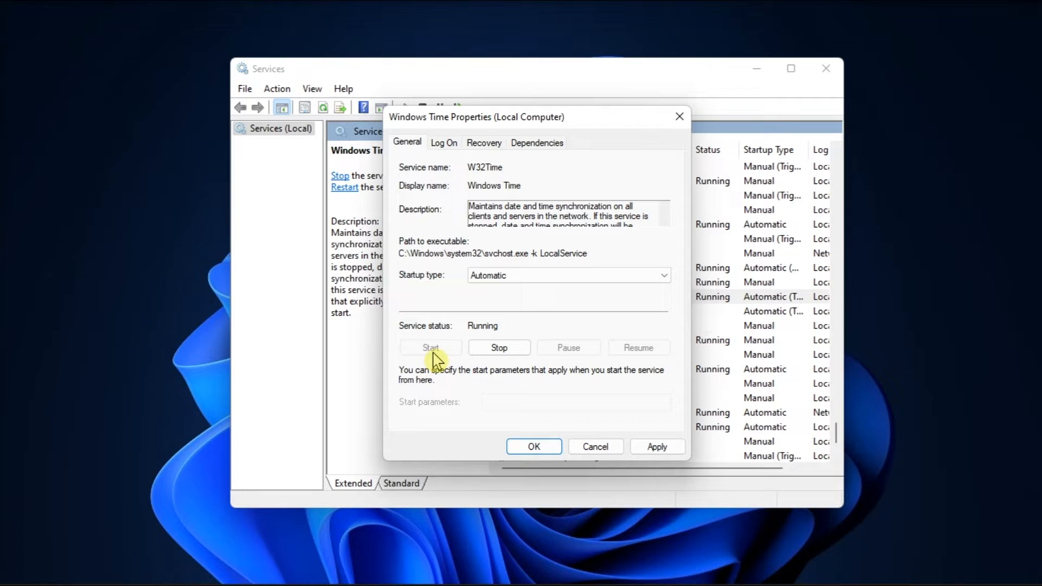
pyautogui.click(443, 141)
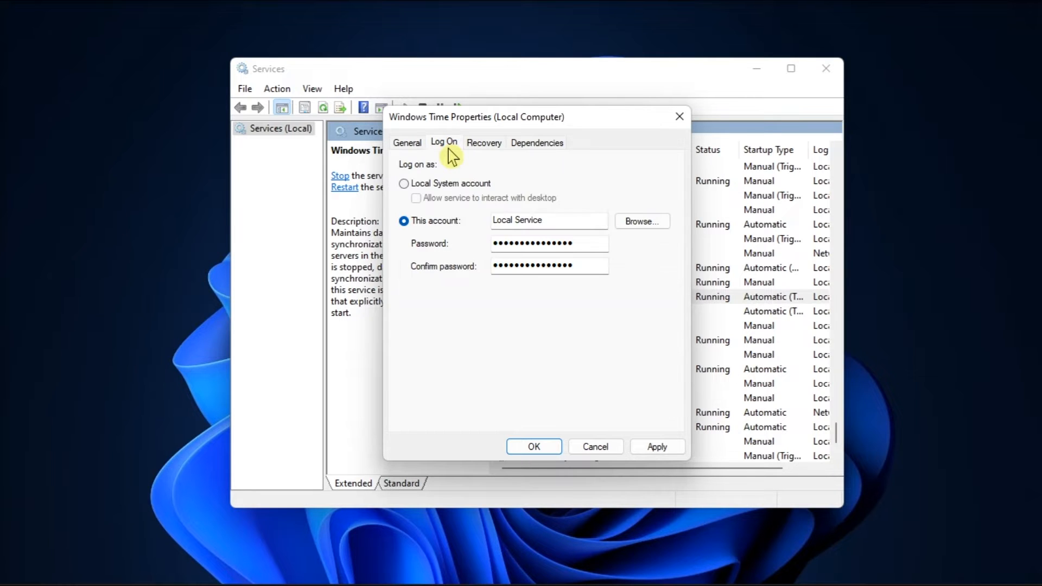
pyautogui.moveTo(432, 186)
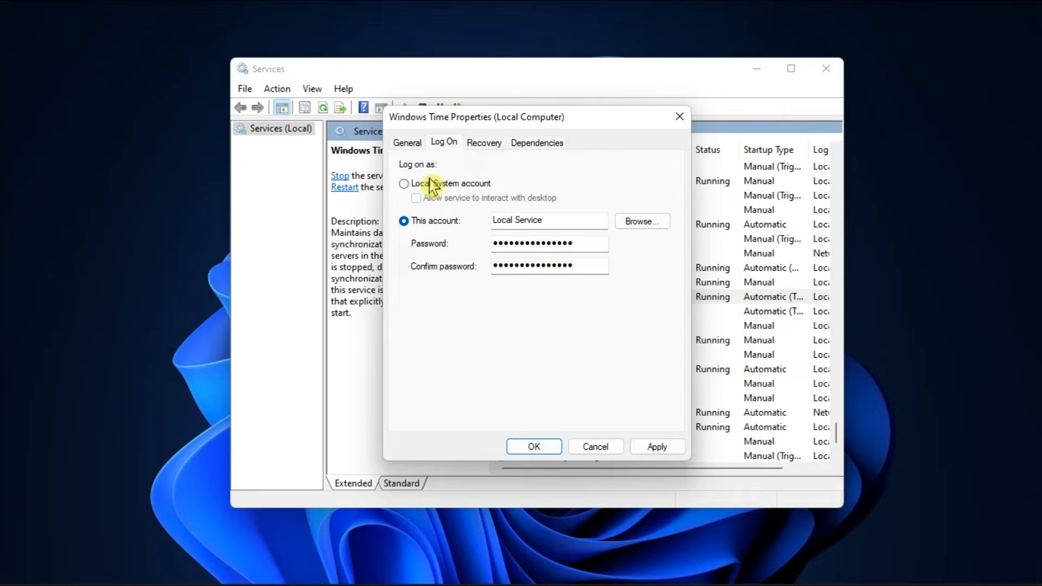
# Apply Local System logon with desktop interaction for Windows Time, then close Services.
pyautogui.click(404, 184)
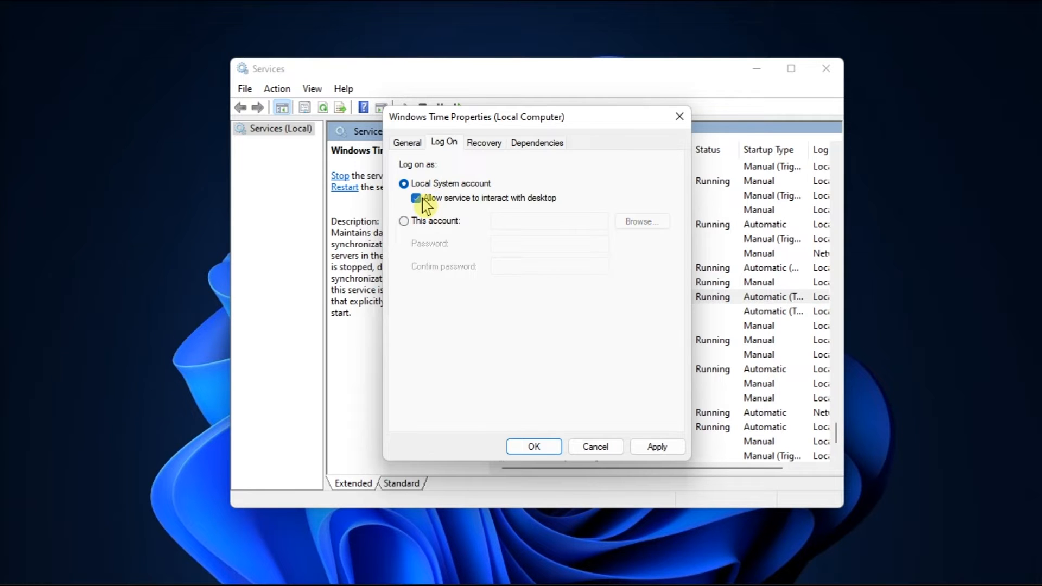
pyautogui.click(657, 446)
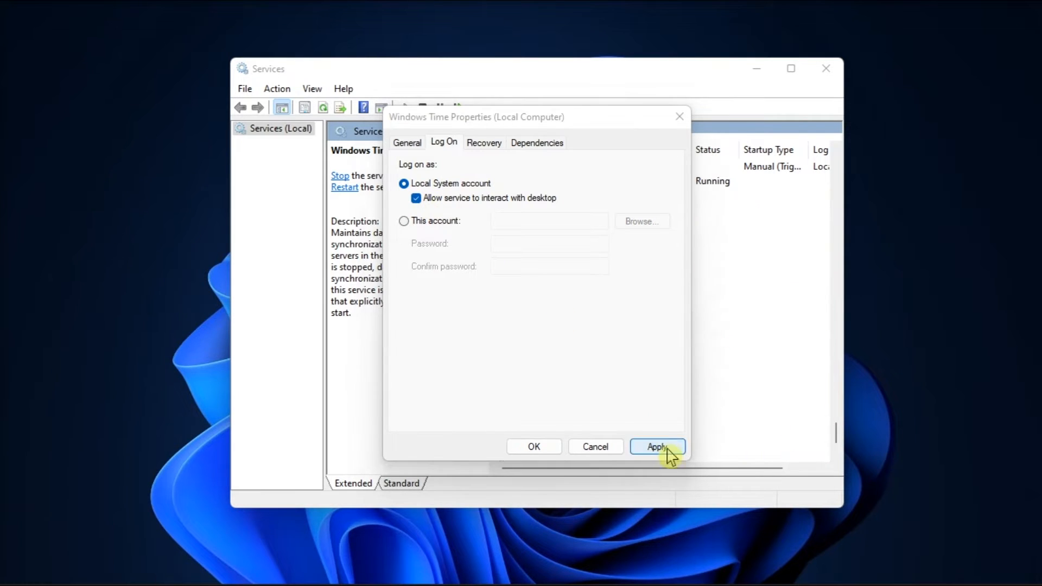
pyautogui.click(656, 447)
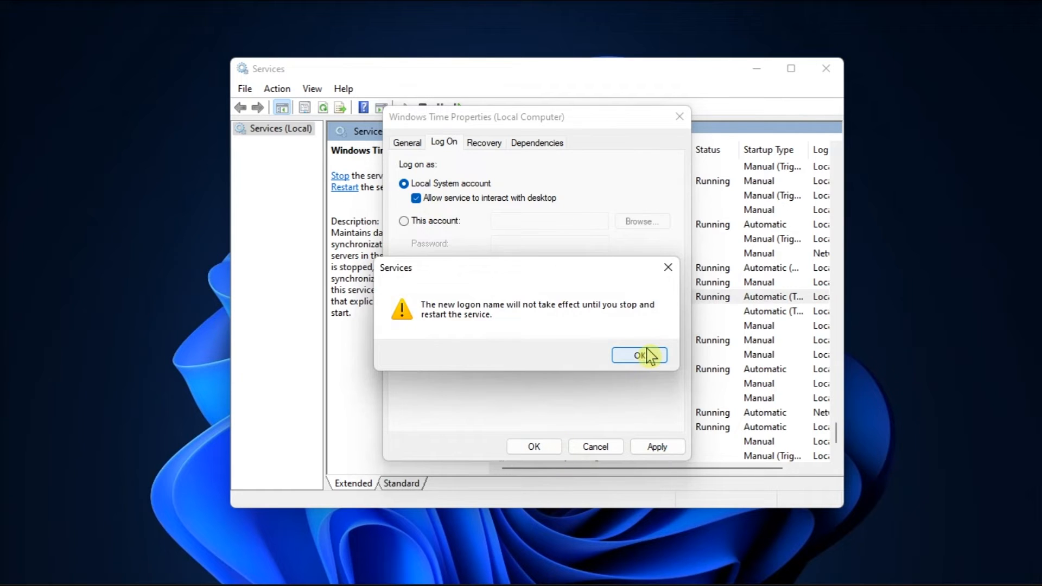
pyautogui.click(638, 355)
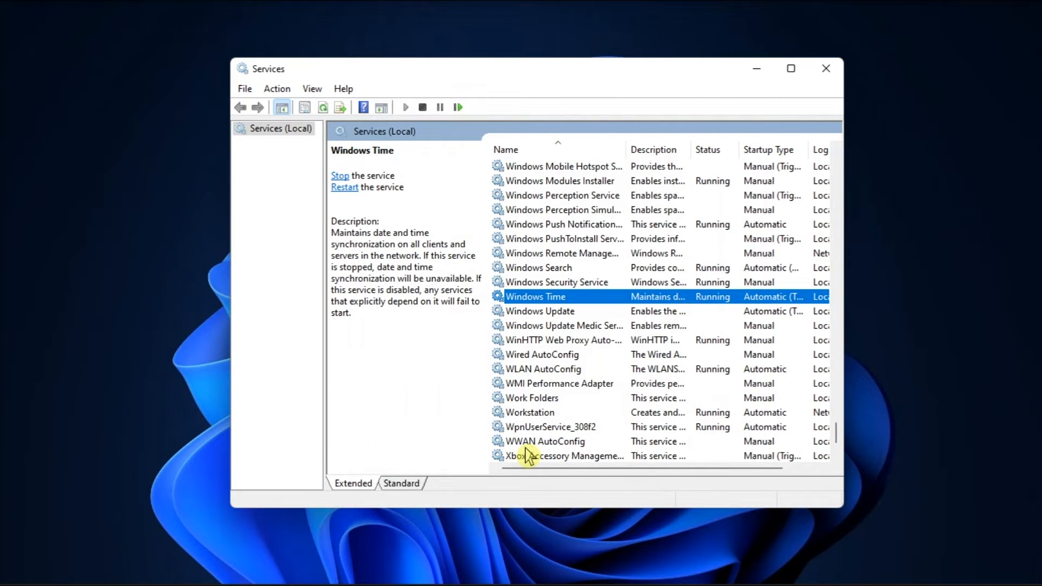
pyautogui.click(826, 68)
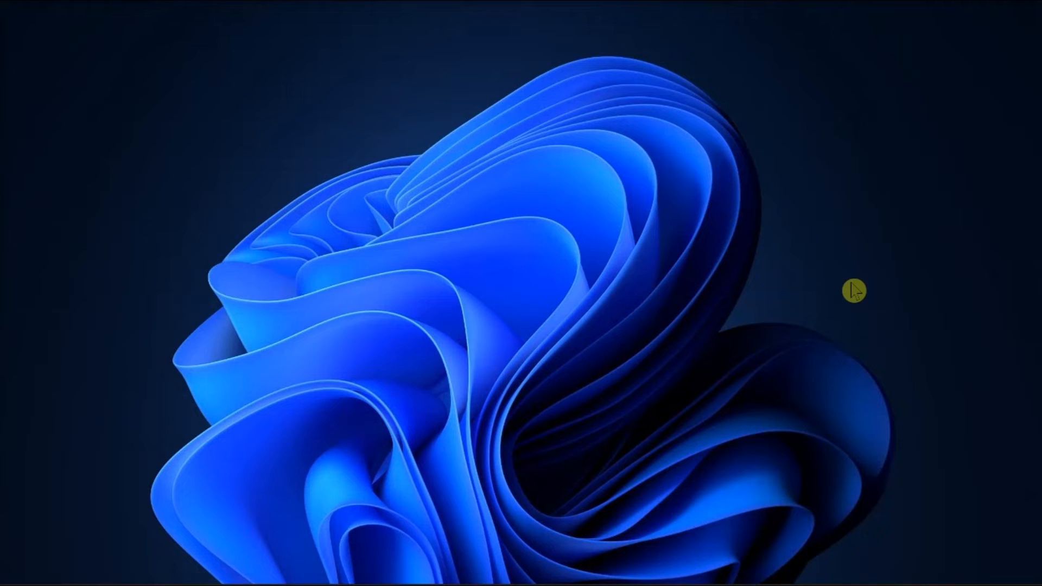
# Launch Date and Time via run/timedate.cpl and show its Internet Time details.
pyautogui.write('run')
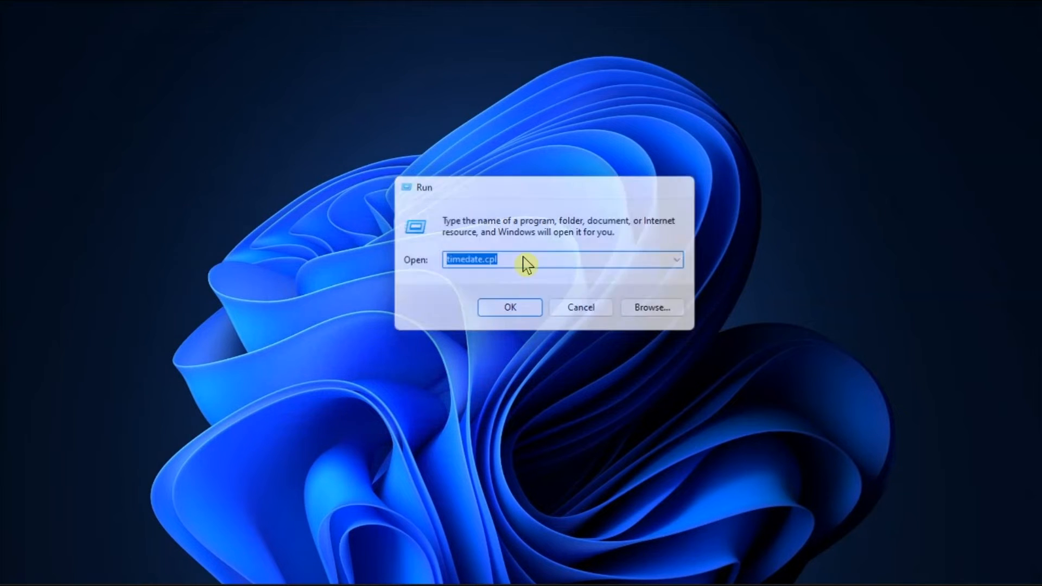
pyautogui.click(510, 308)
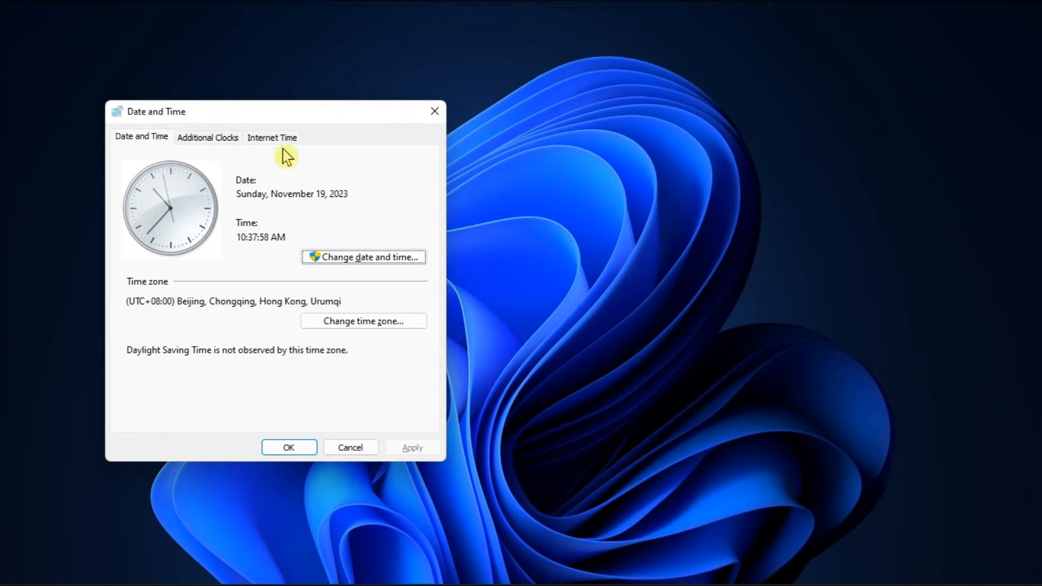
pyautogui.click(271, 137)
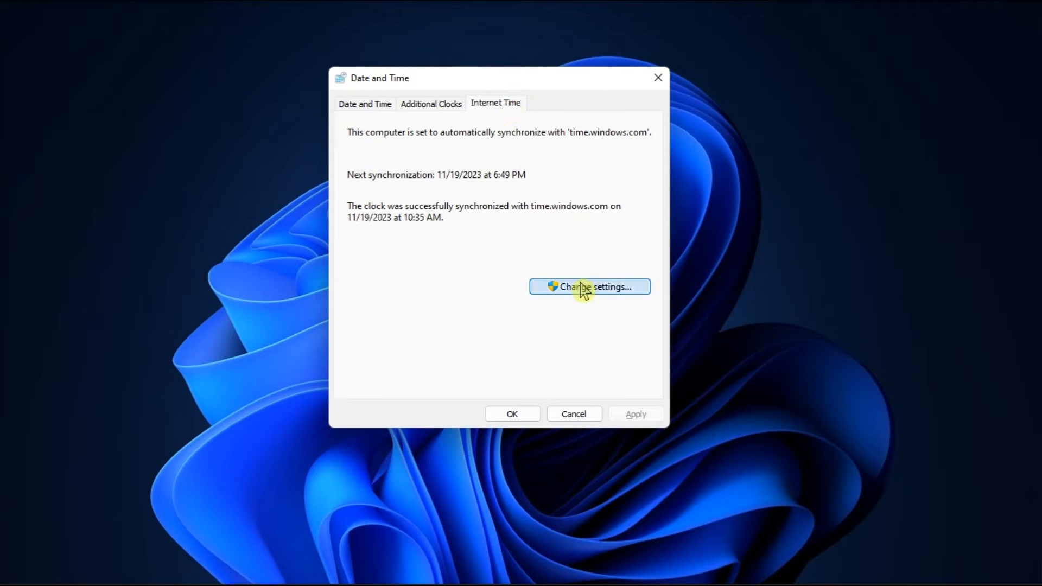
# Enable Internet time sync with server time.nist.gov and update the clock now.
pyautogui.click(589, 287)
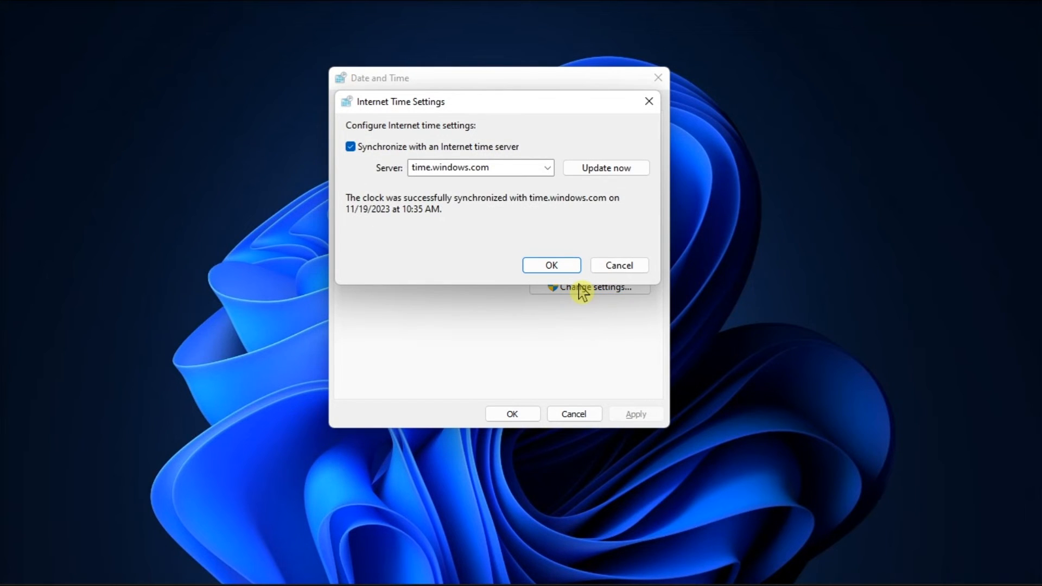
pyautogui.click(350, 146)
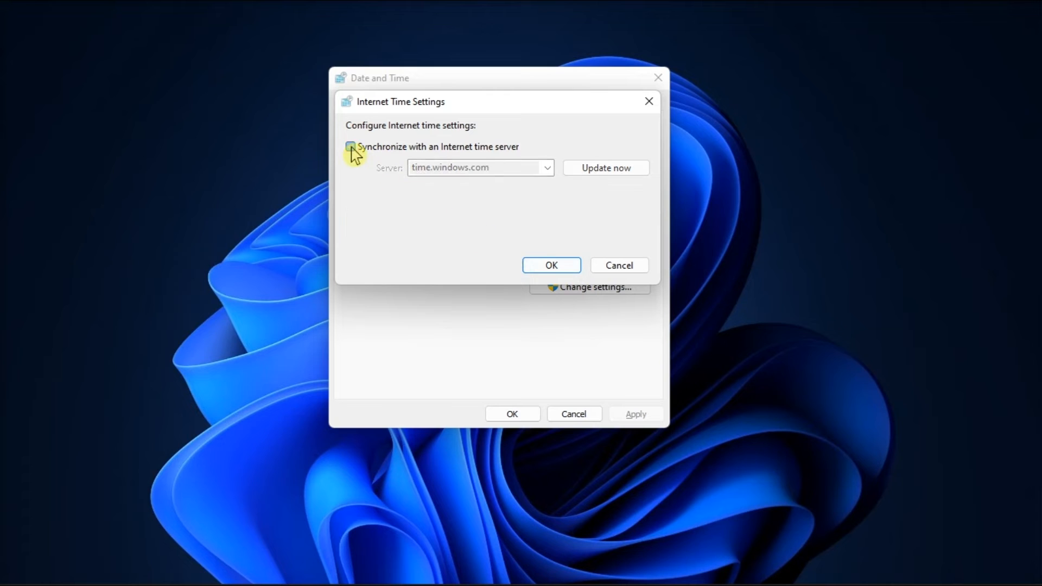
pyautogui.click(351, 147)
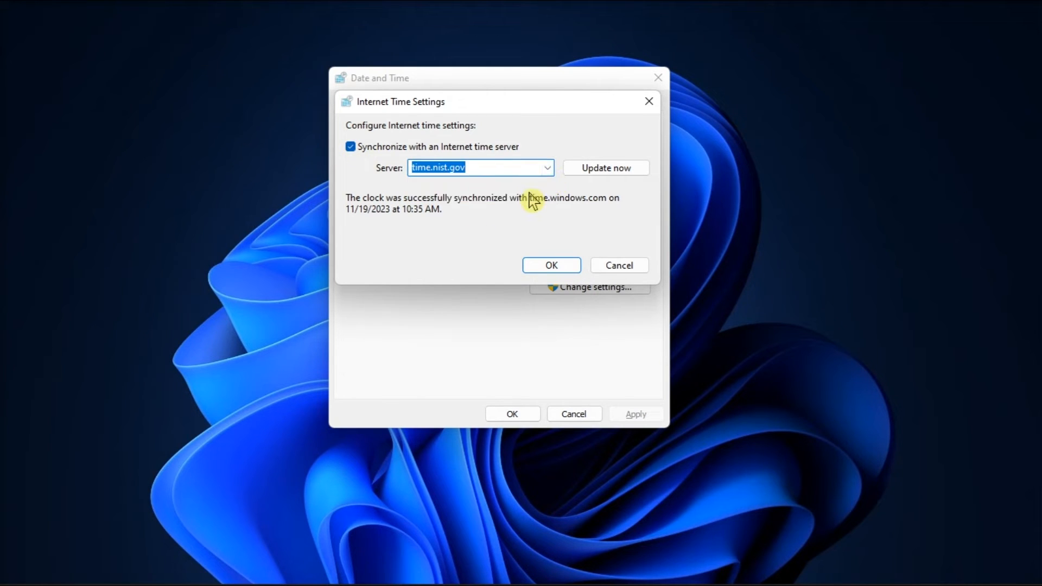
pyautogui.click(606, 168)
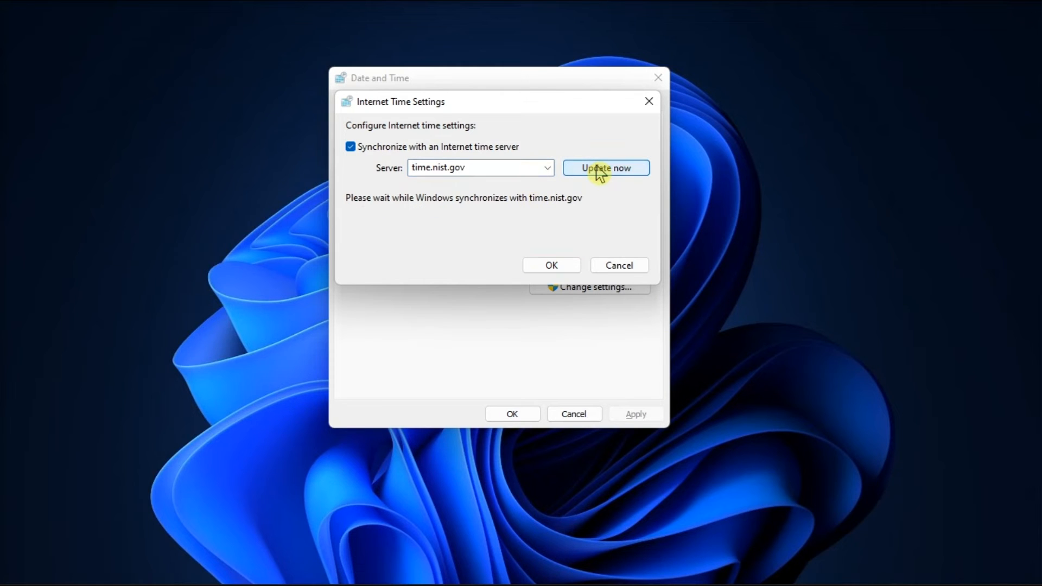
pyautogui.click(606, 168)
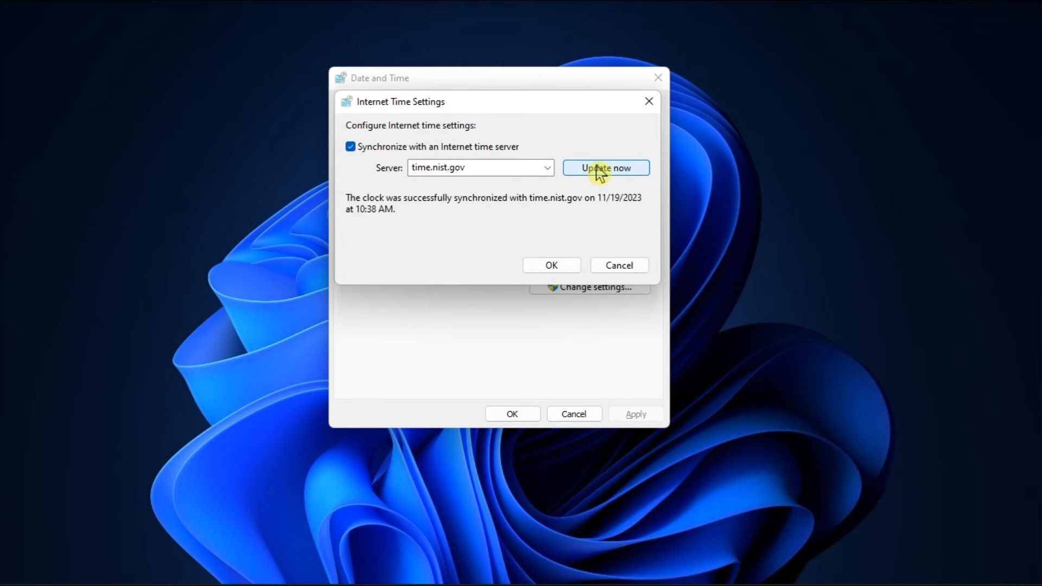